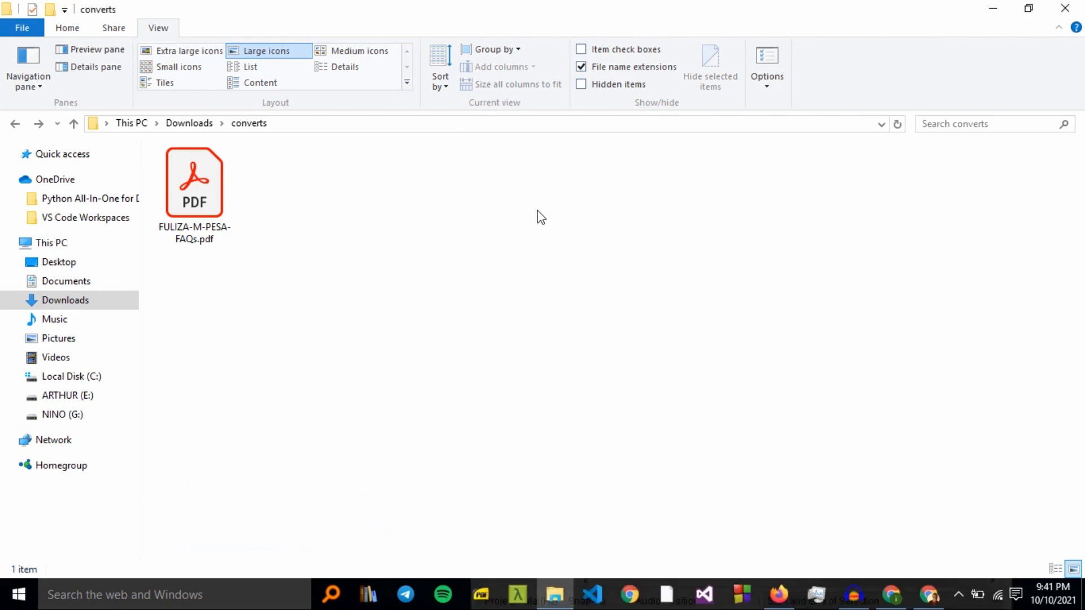
Search Google for 'pdf to word free online free' and zoom in on the results
click(192, 186)
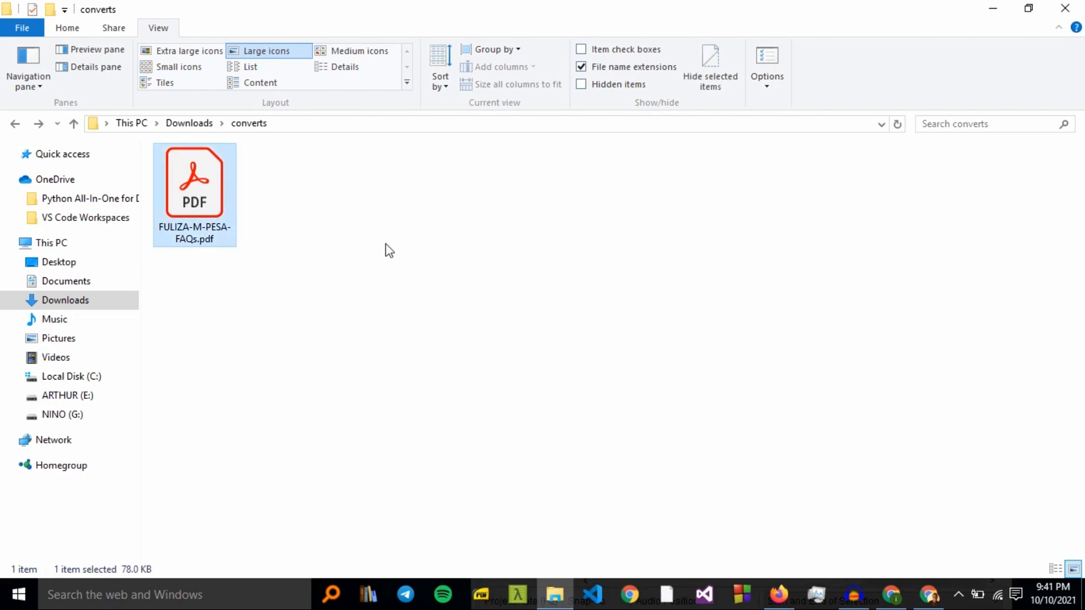
mouse_move(330, 232)
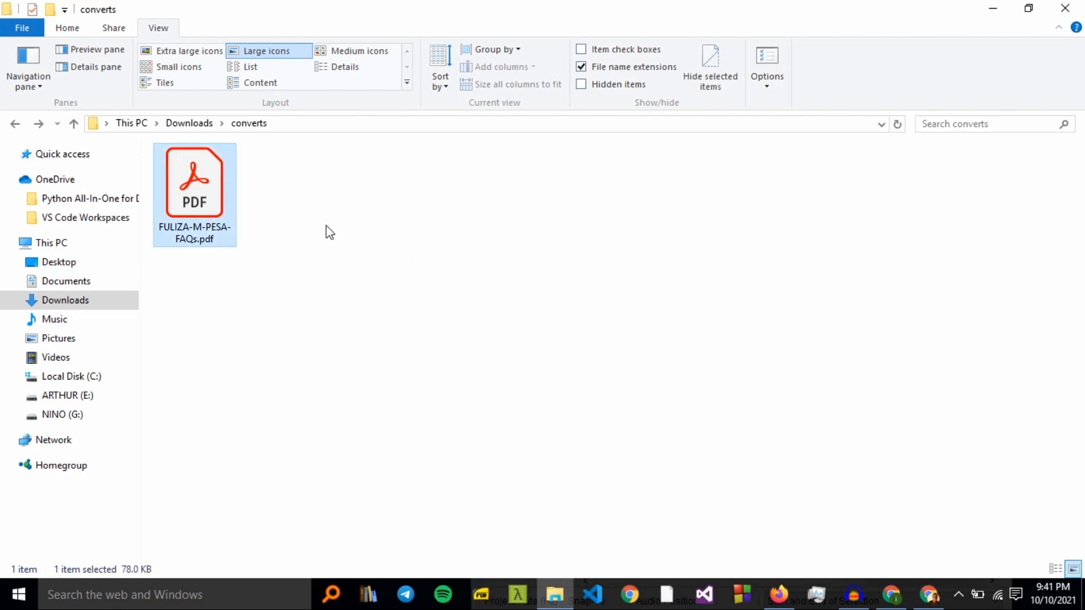
mouse_move(276, 228)
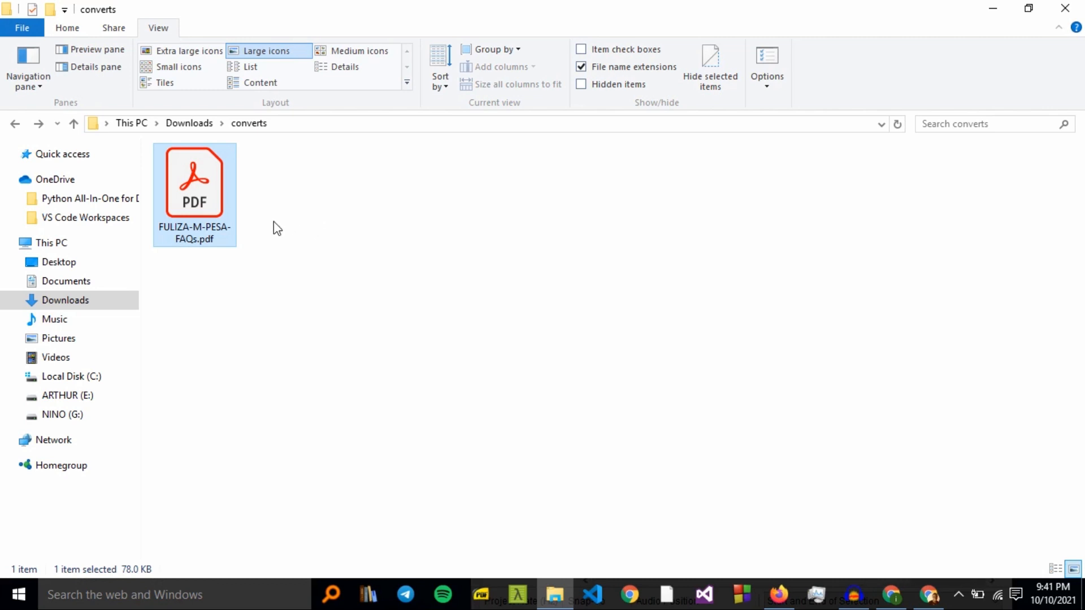
click(928, 595)
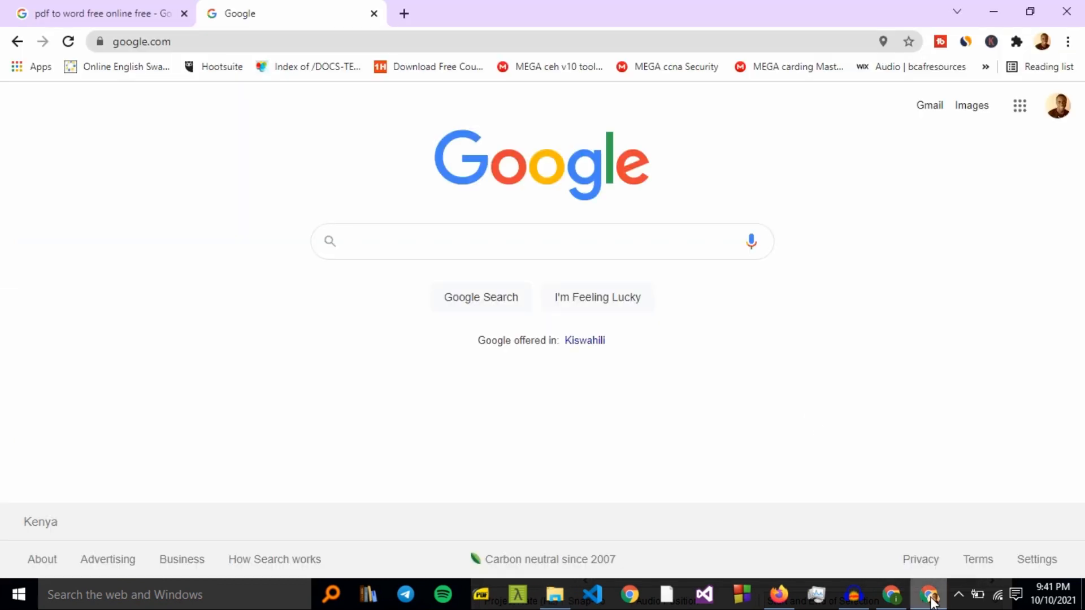
click(564, 242)
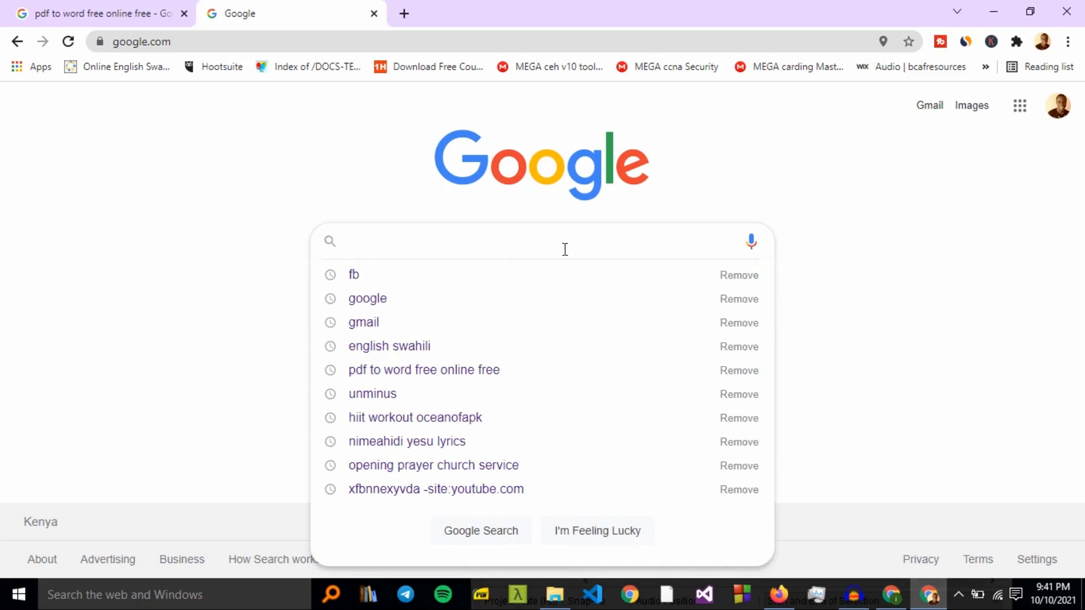
text(pdf to word)
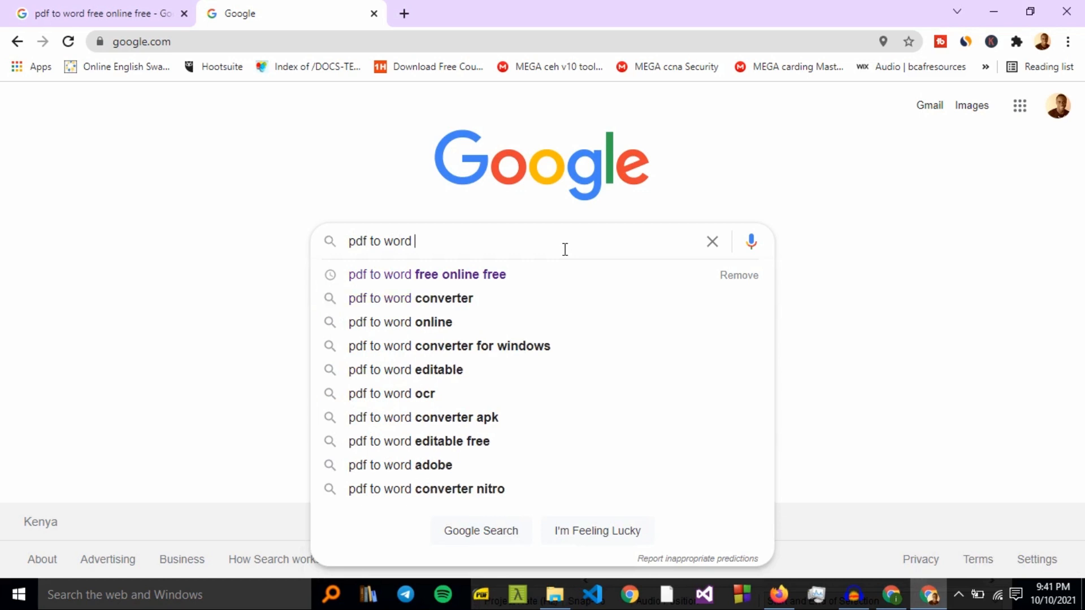
click(427, 275)
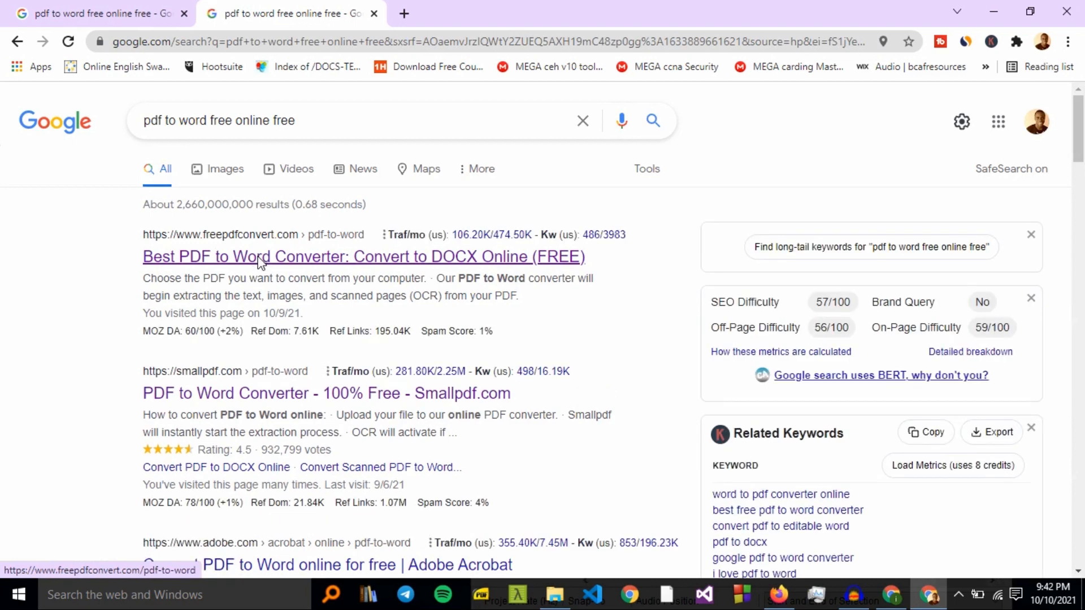
key(ctrl++)
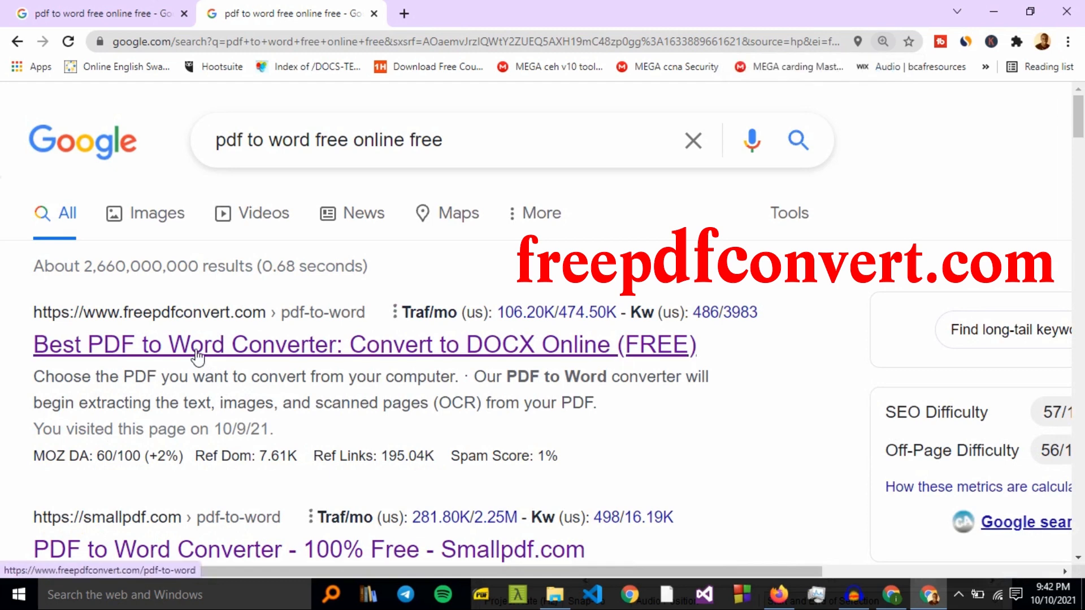
Open freepdfconvert.com's PDF to Word converter from the top search result
click(196, 346)
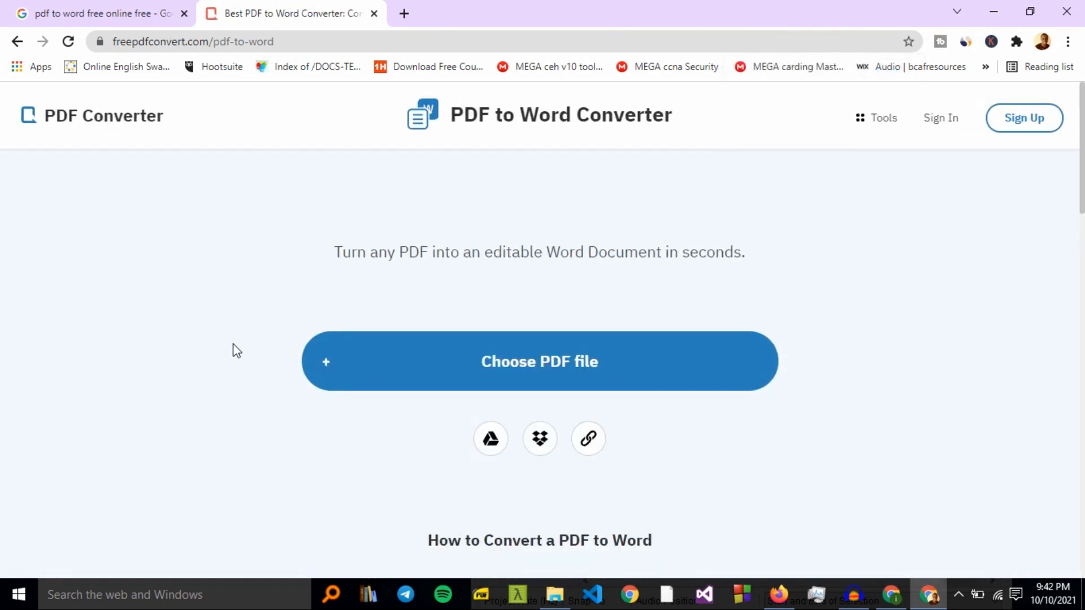
mouse_move(528, 412)
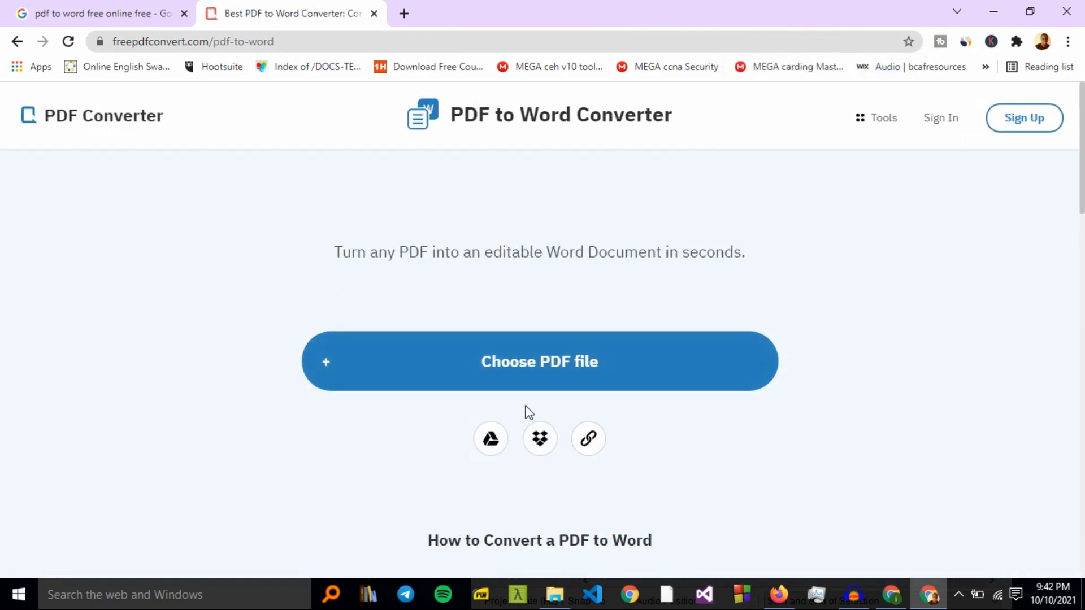
mouse_move(464, 365)
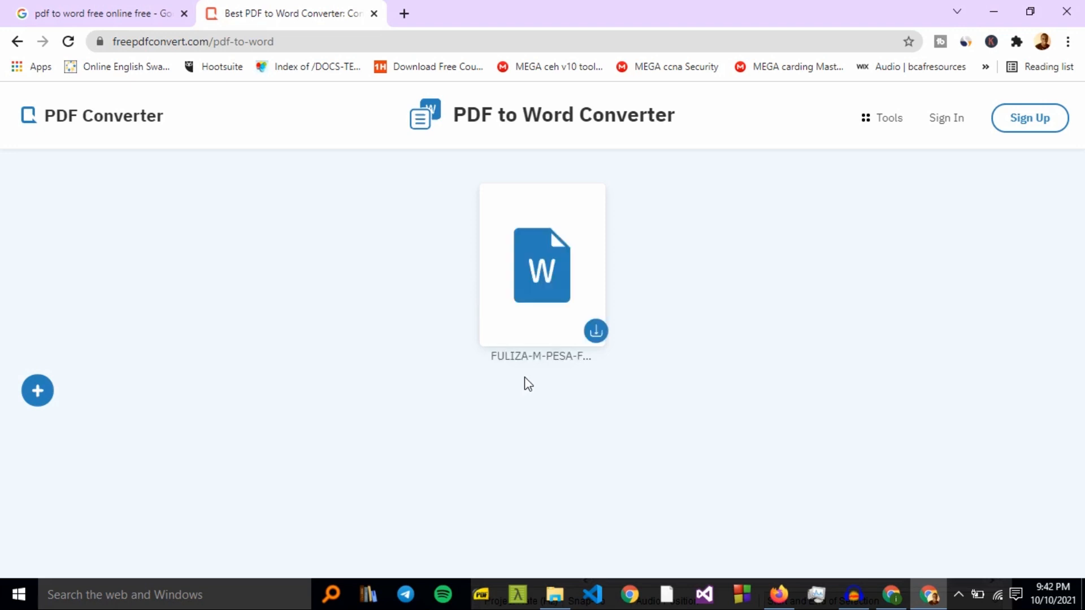
Download the converted FULIZA-M-PESA-FAQs.docx and open it from the download bar
click(596, 331)
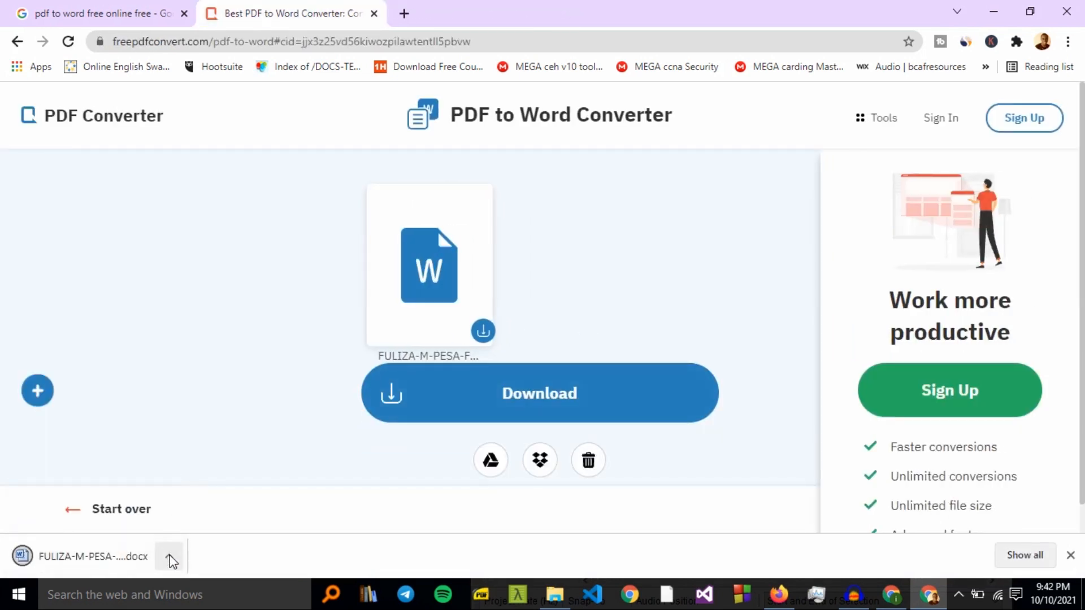
click(171, 556)
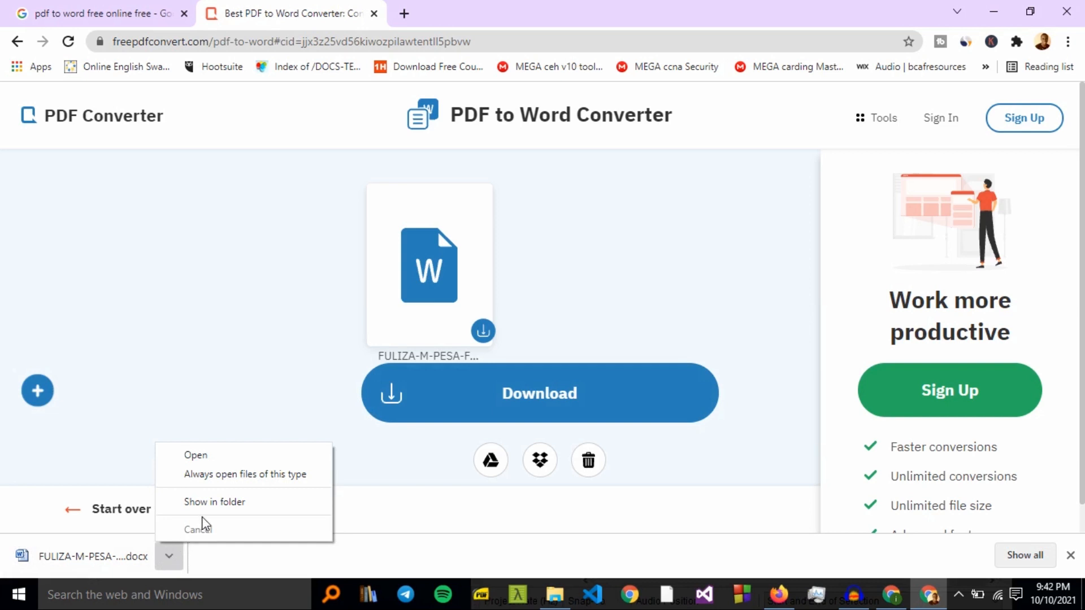
mouse_move(238, 427)
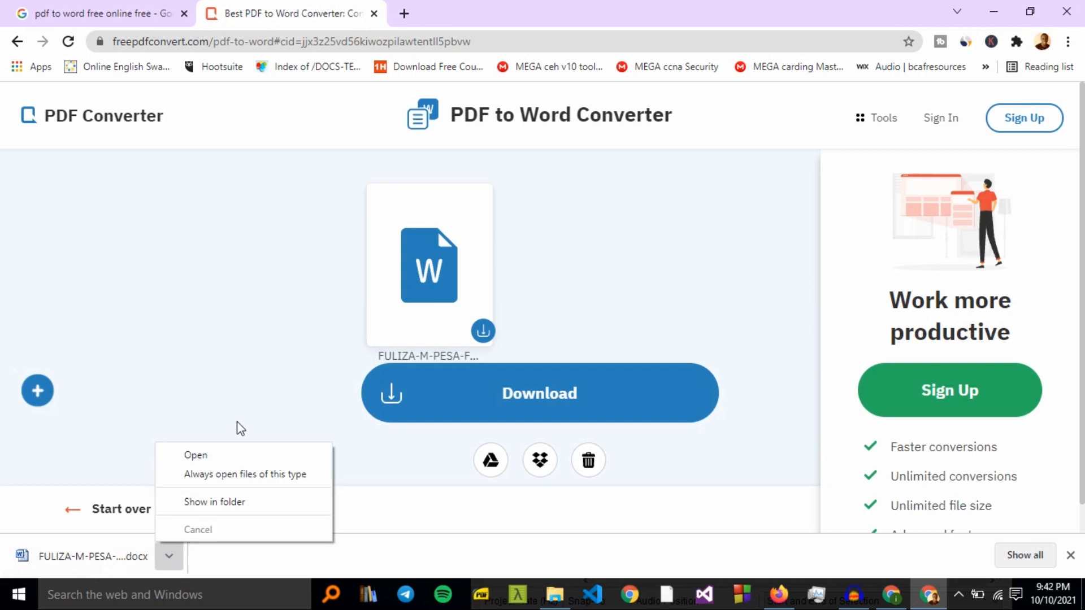
click(196, 455)
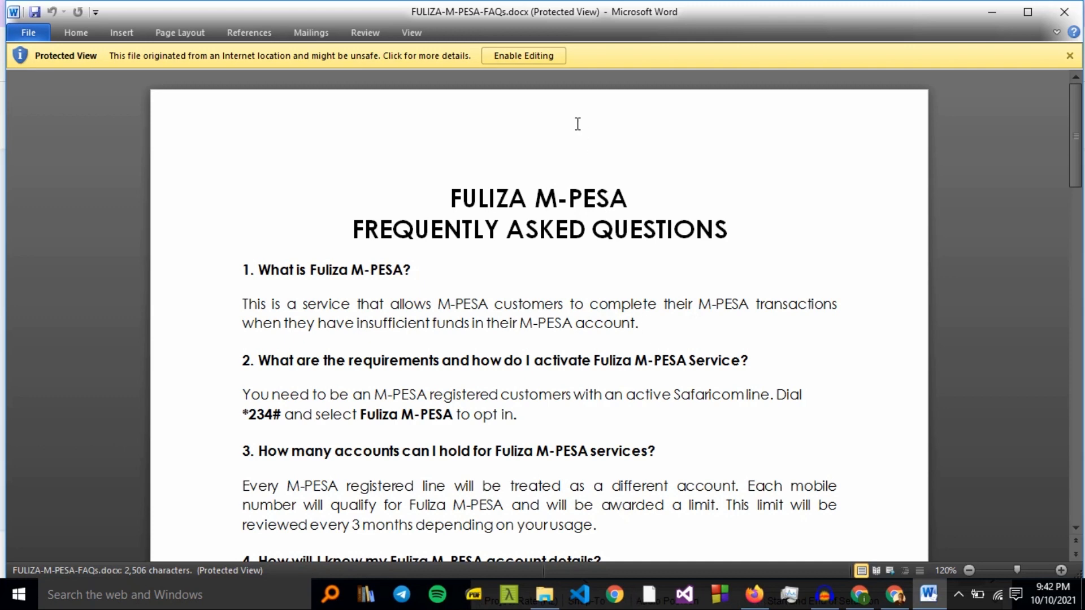
Enable editing in FULIZA-M-PESA-FAQs.docx and scroll through both FAQ pages
click(531, 57)
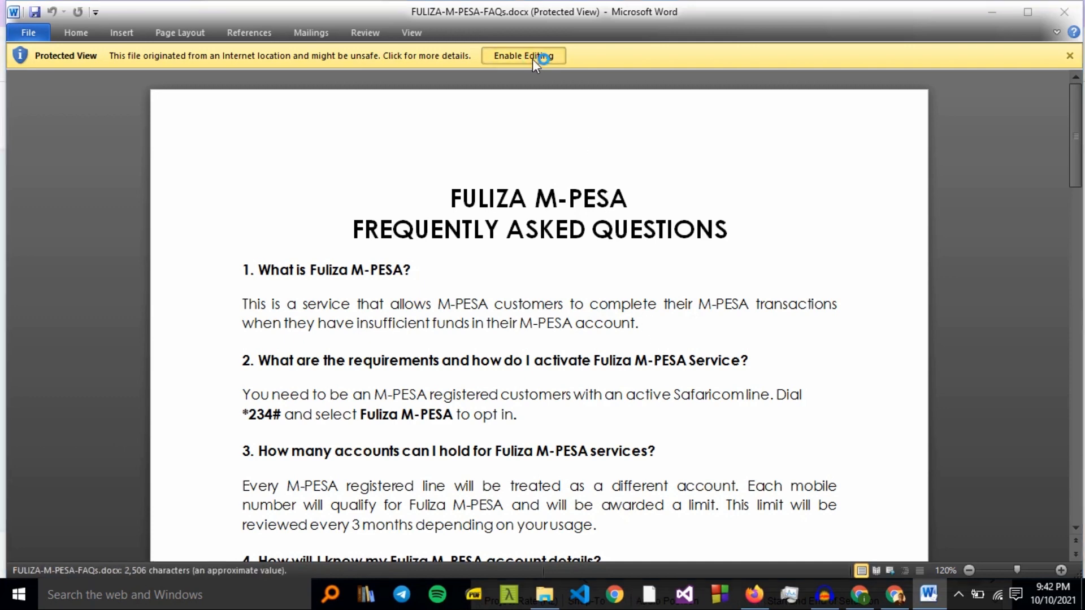
click(523, 56)
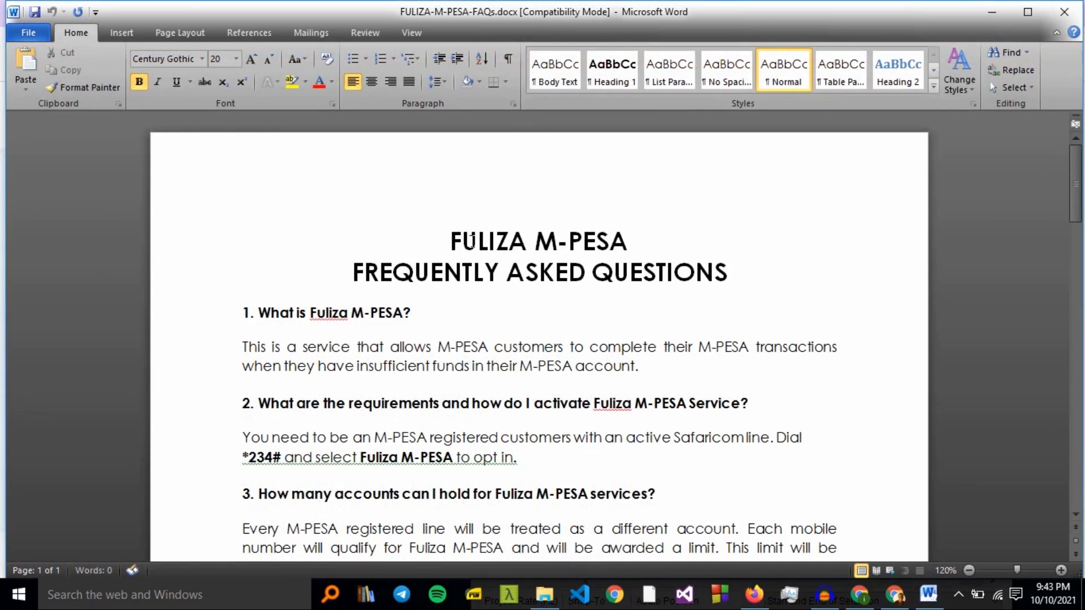
scroll(down, 3)
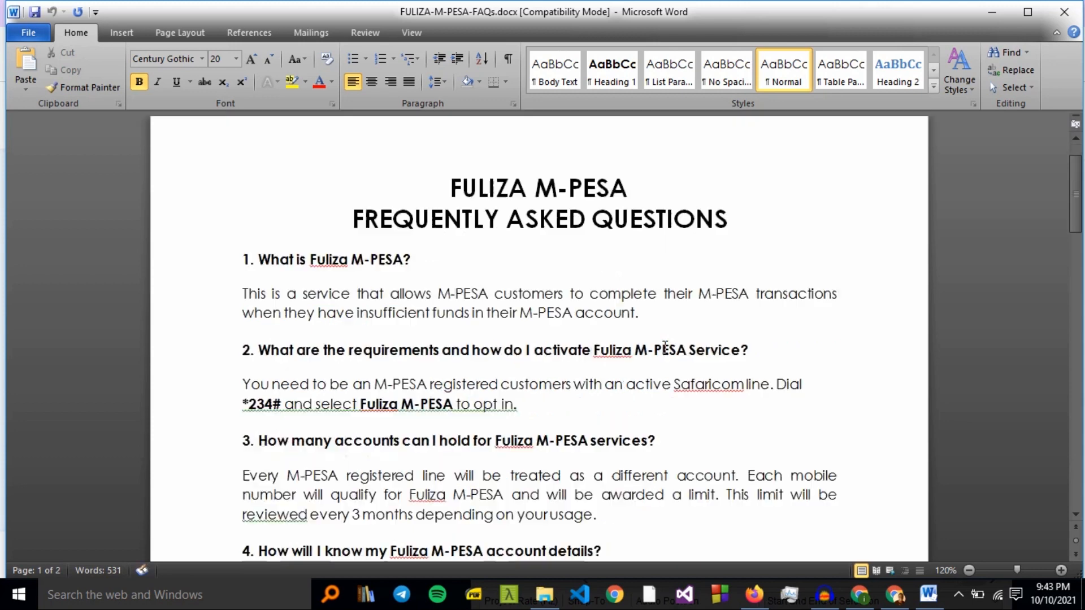
scroll(down, 3)
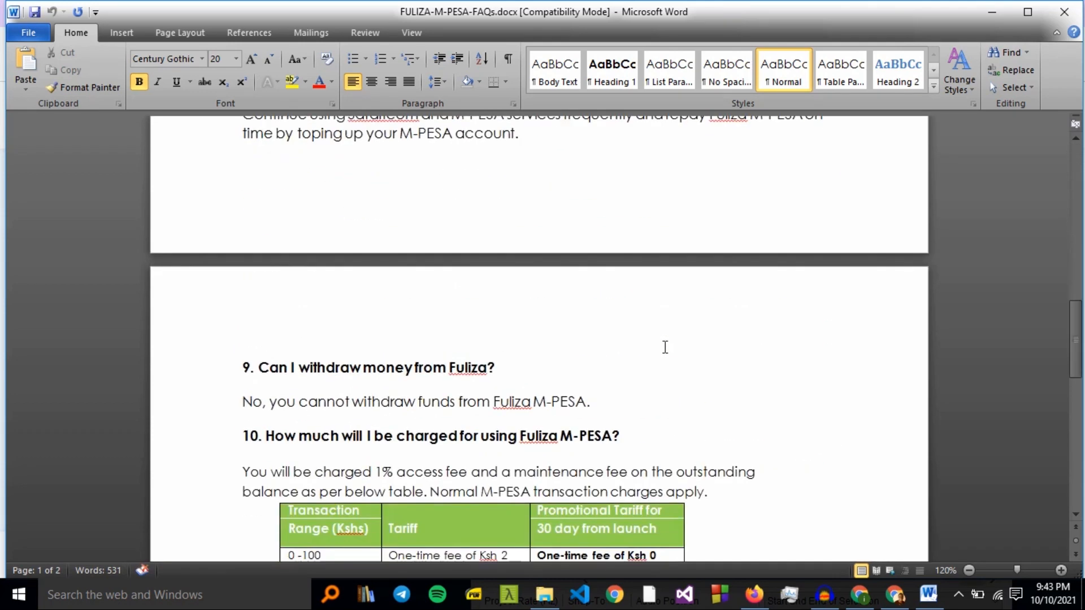
scroll(down, 3)
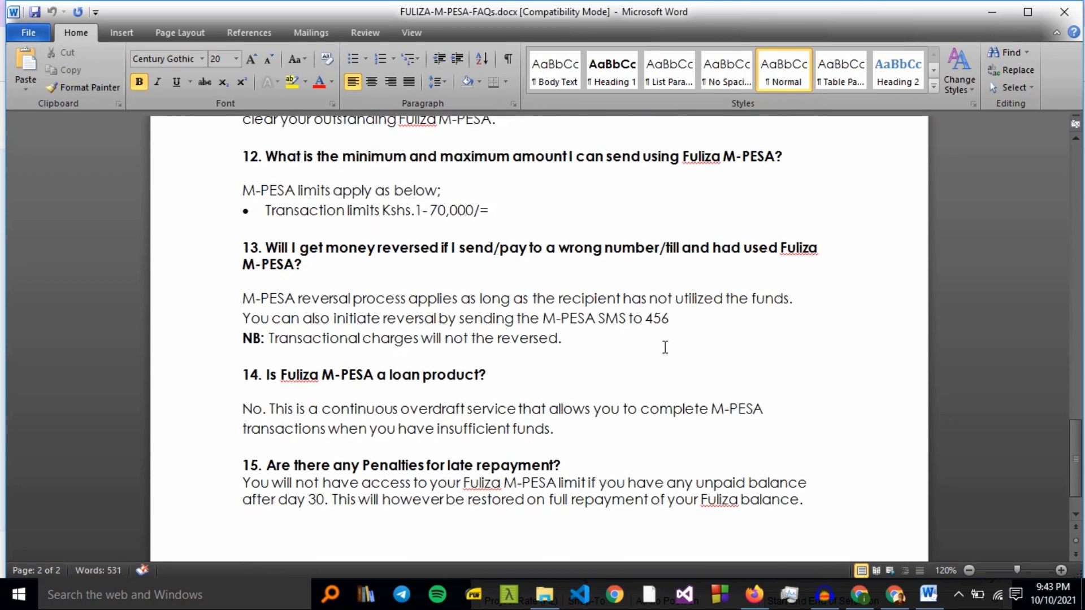
scroll(down, 3)
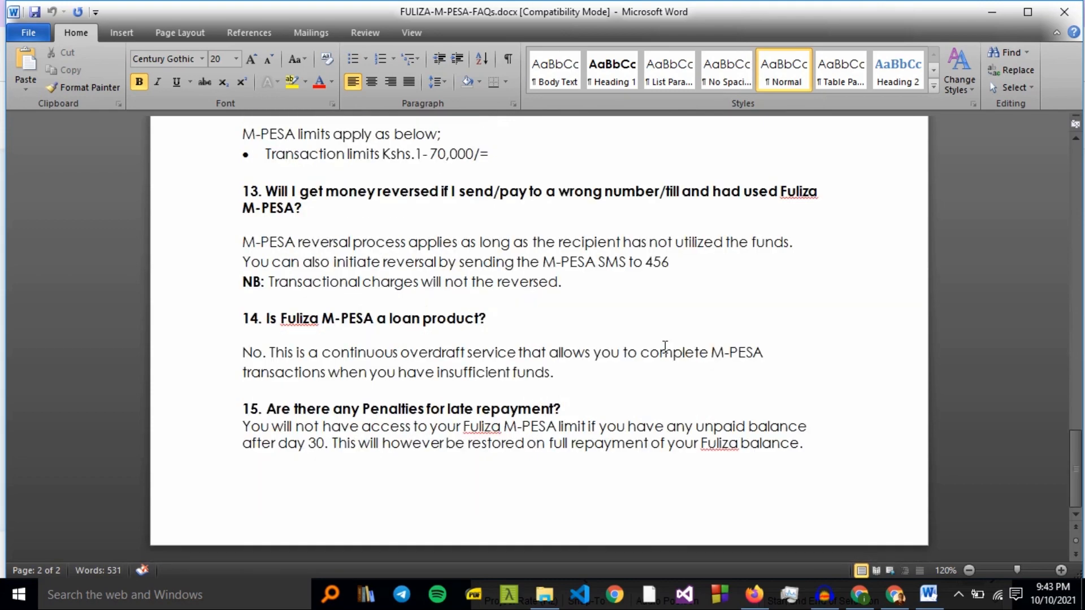
scroll(up, 3)
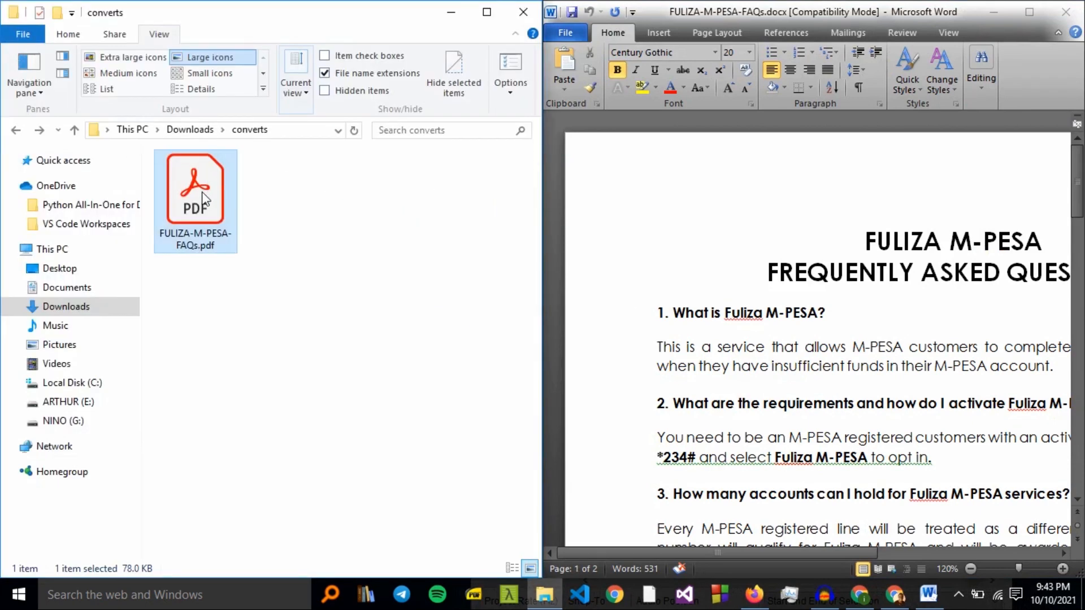
Open the original FAQ PDF in Acrobat Reader and type test characters 'dmmdmdmd' in Word
double_click(195, 188)
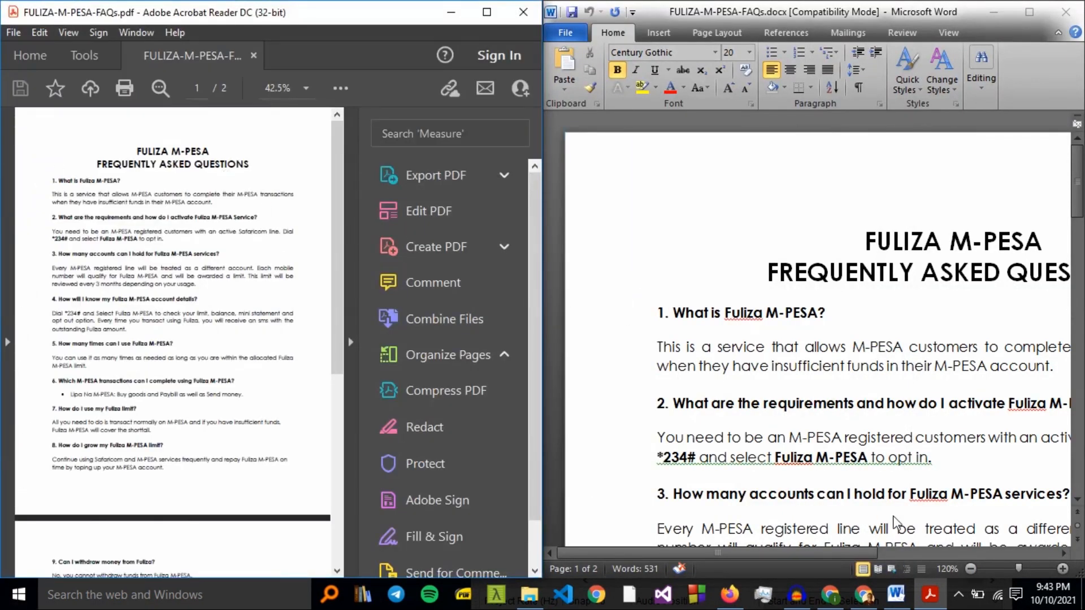
mouse_move(351, 348)
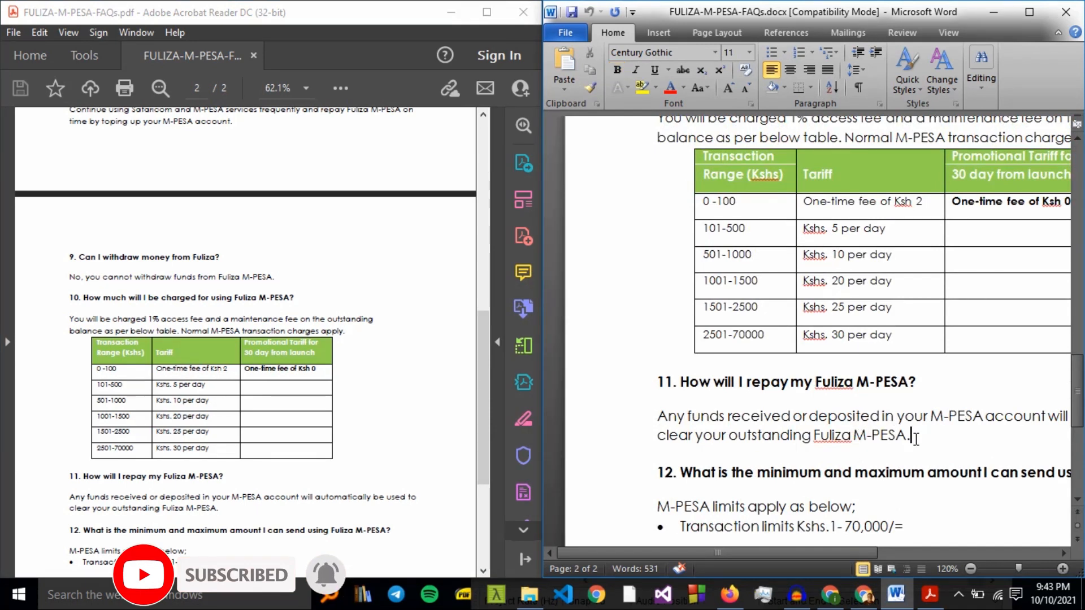
text(dmmdmdmd)
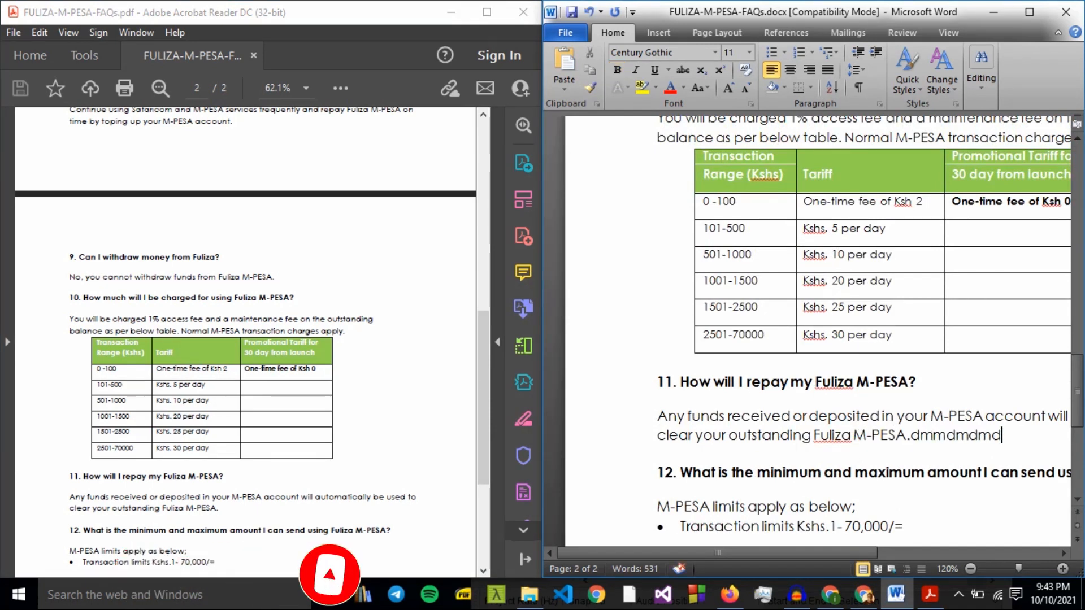